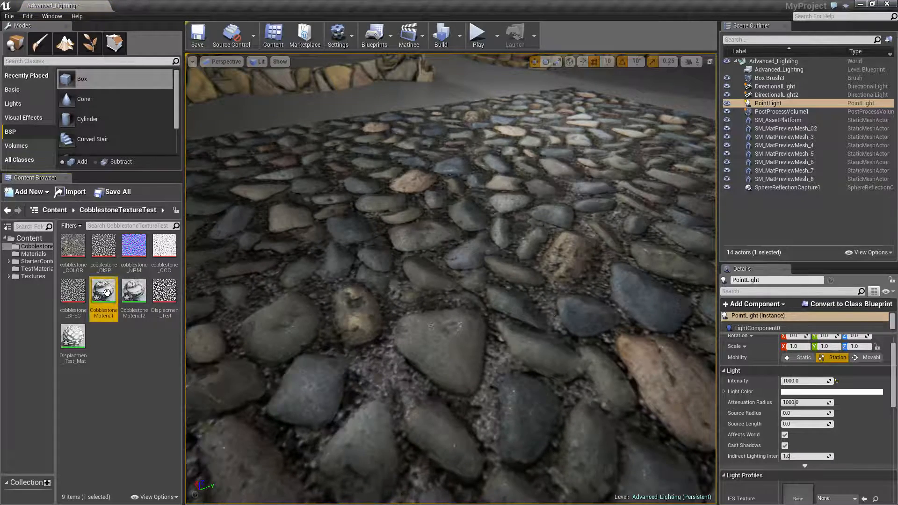
Step: Bring up the CobblestoneMaterial2 node graph with its BumpOffset setup
double_click(104, 289)
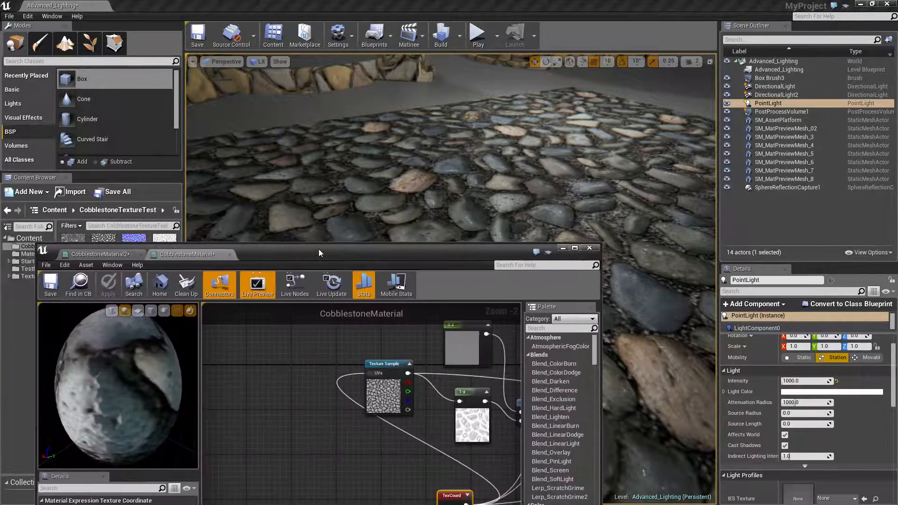
click(573, 250)
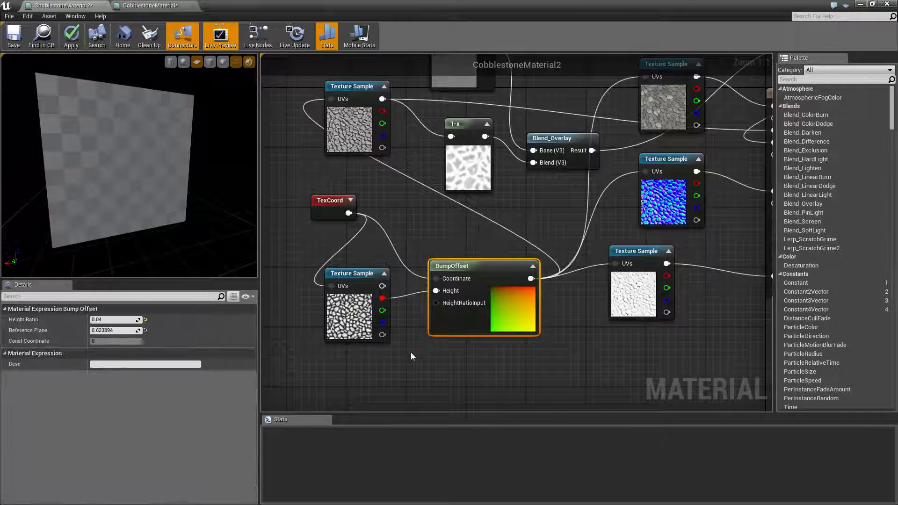
Step: Compile the material so the preview shows cobblestones, then select the height Texture Sample
click(356, 273)
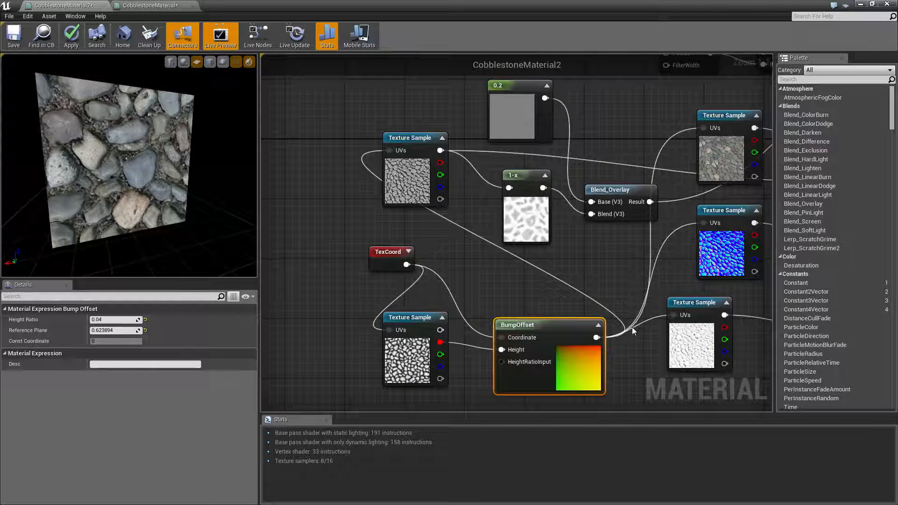
click(410, 317)
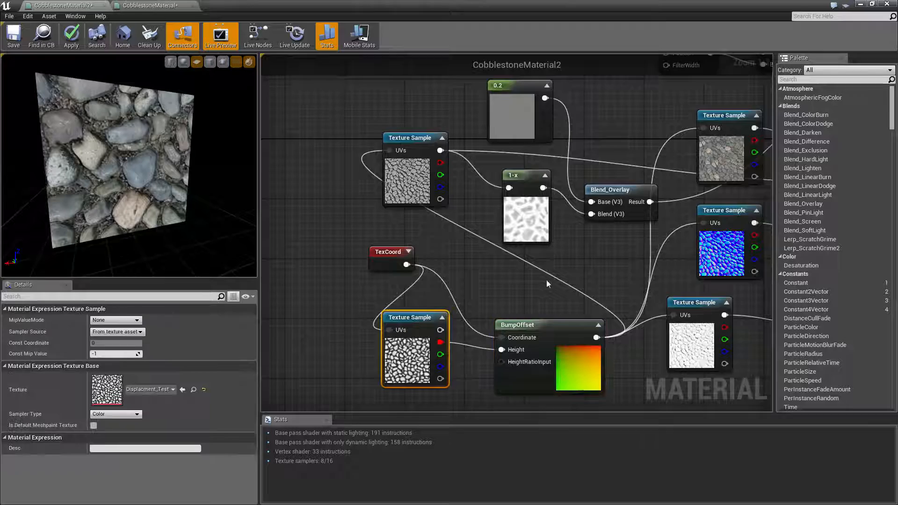
Step: View the cobblestone_OCC, cobblestone_SPEC and Displacment_Test textures one after another
click(230, 6)
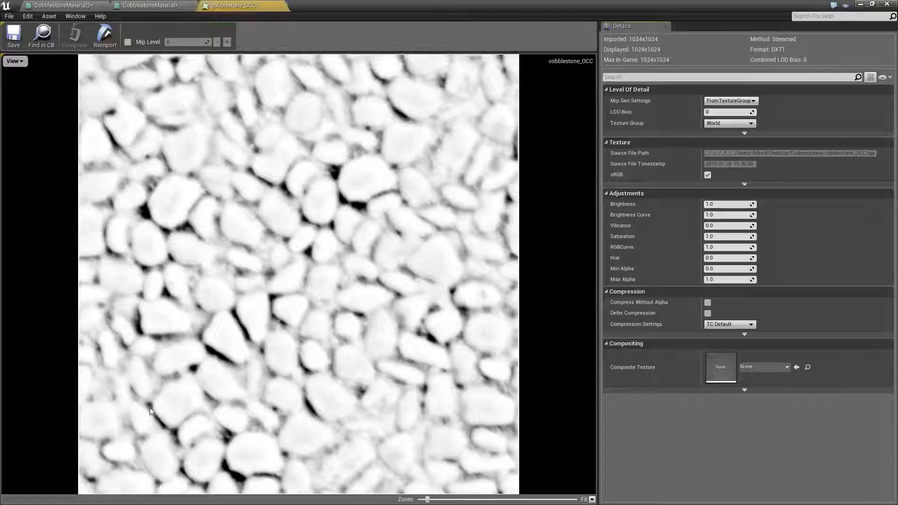
click(148, 5)
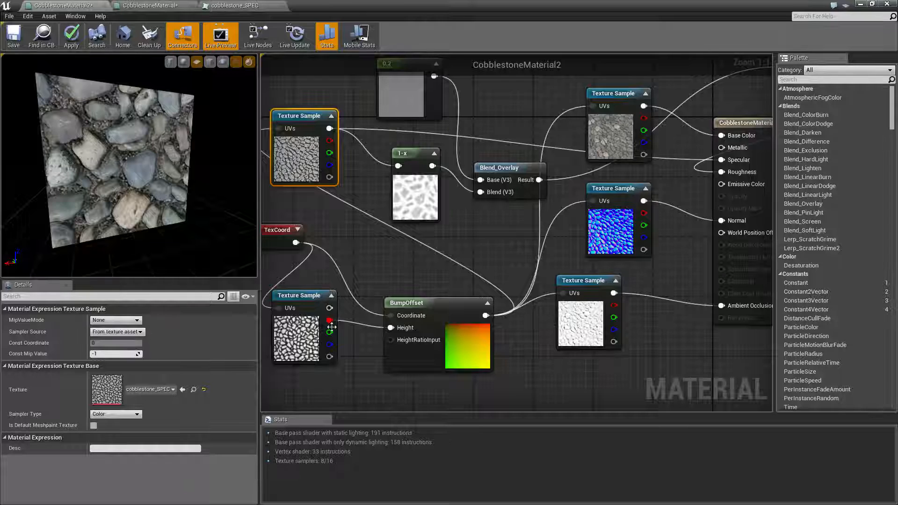
click(232, 6)
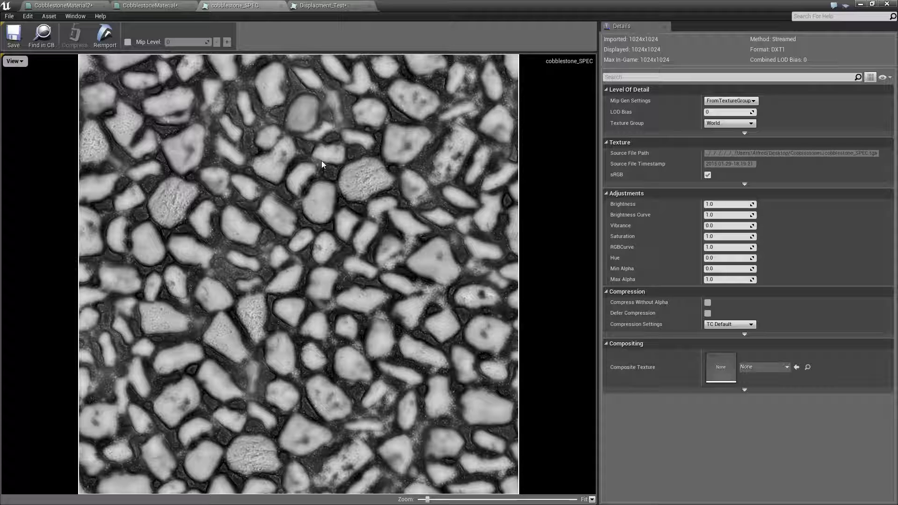
click(324, 6)
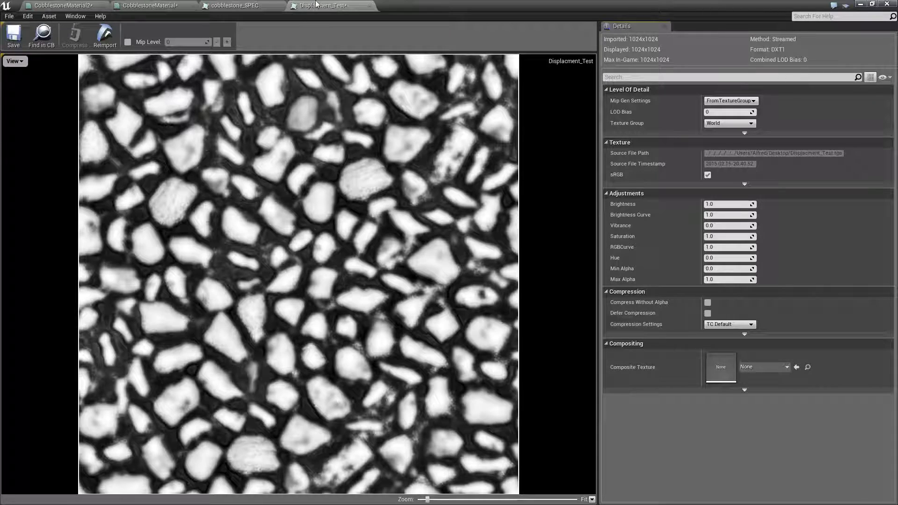
click(62, 6)
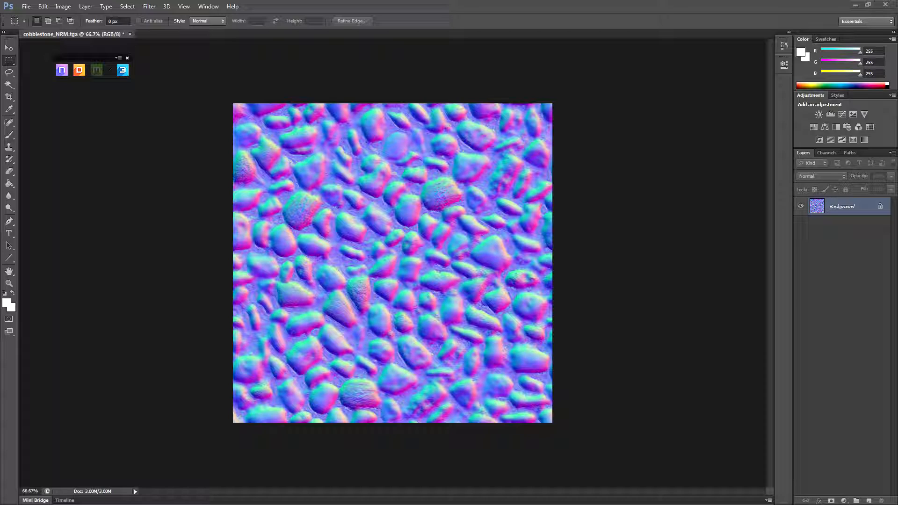
mouse_move(325, 153)
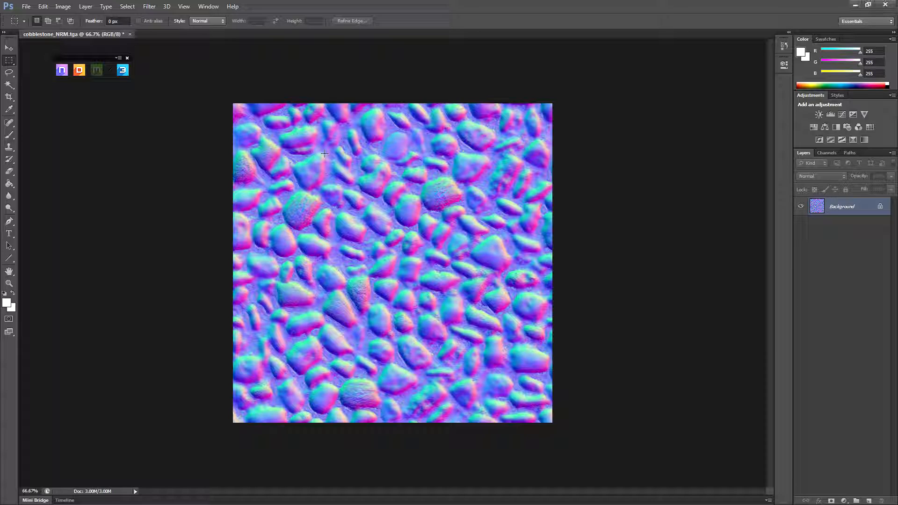
Step: Select the whole cobblestone_NRM.tga normal map canvas in Photoshop
key(ctrl+a)
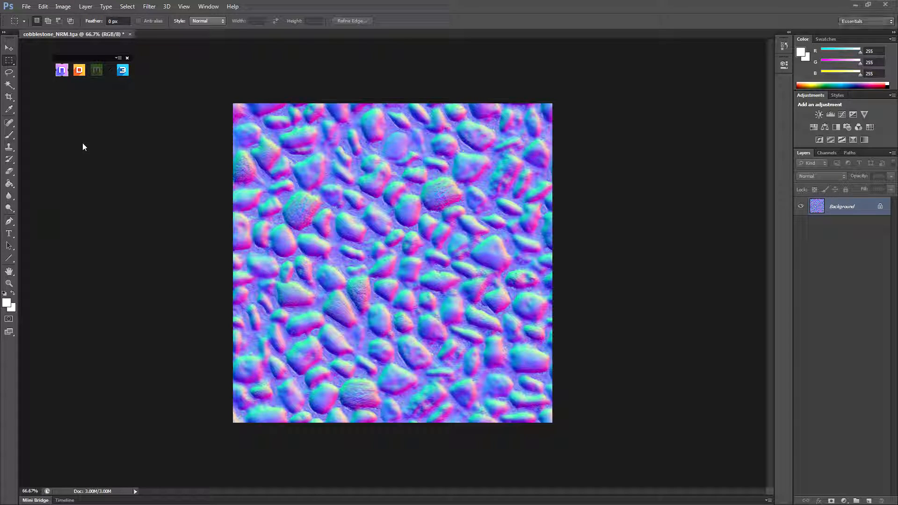
Step: Run nDo's Map Converter to generate a grayscale displacement map from the normal map
click(61, 69)
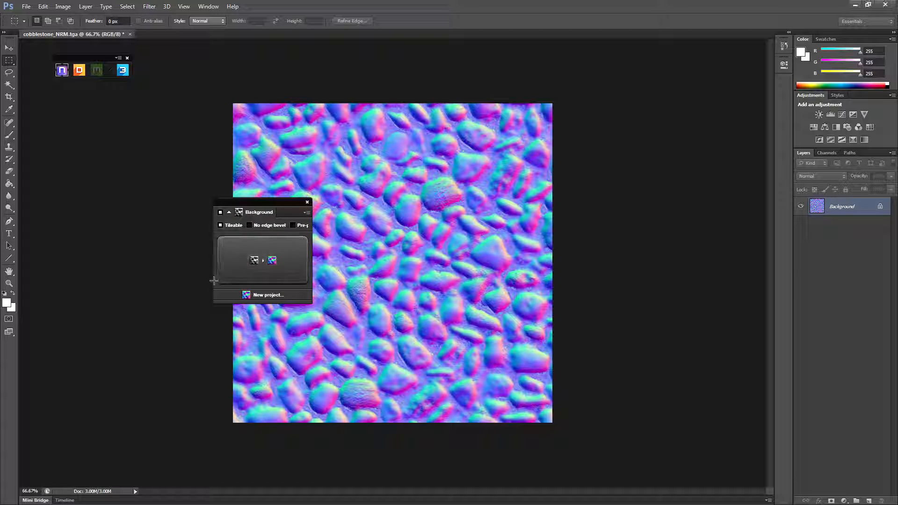
click(307, 213)
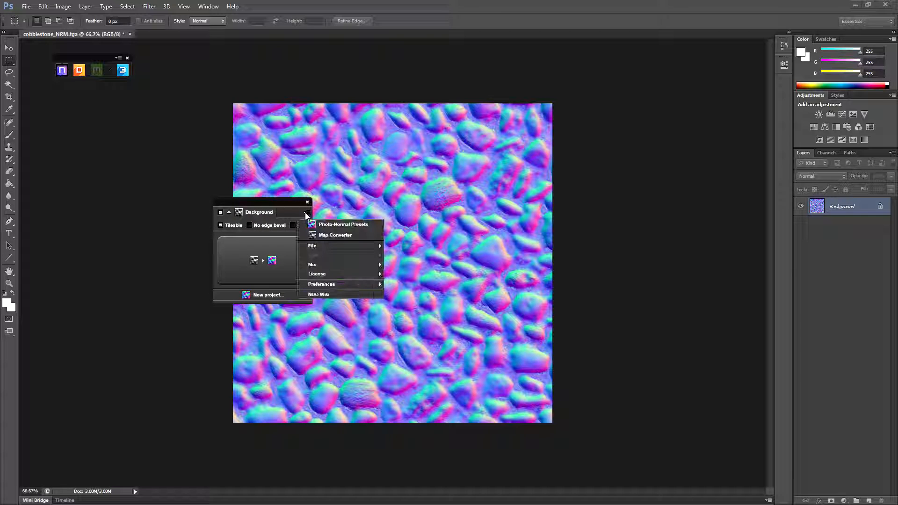
click(335, 234)
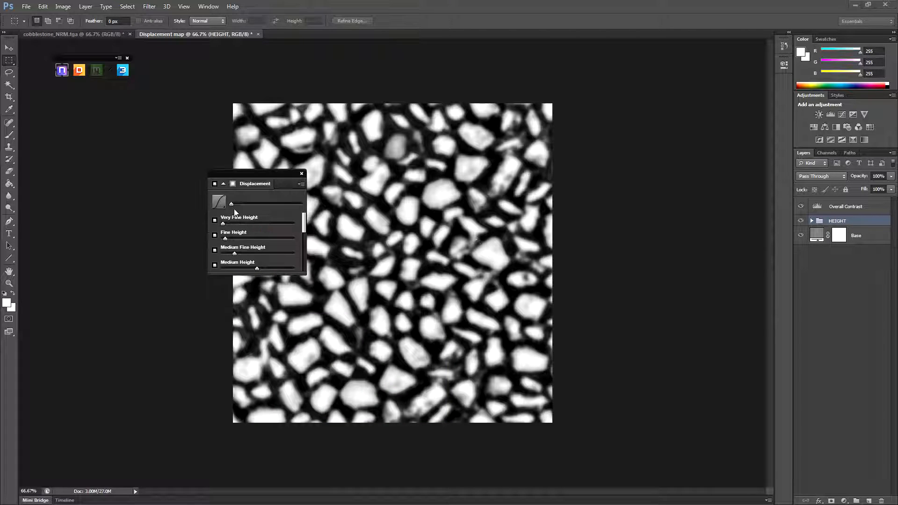
drag(231, 205, 245, 205)
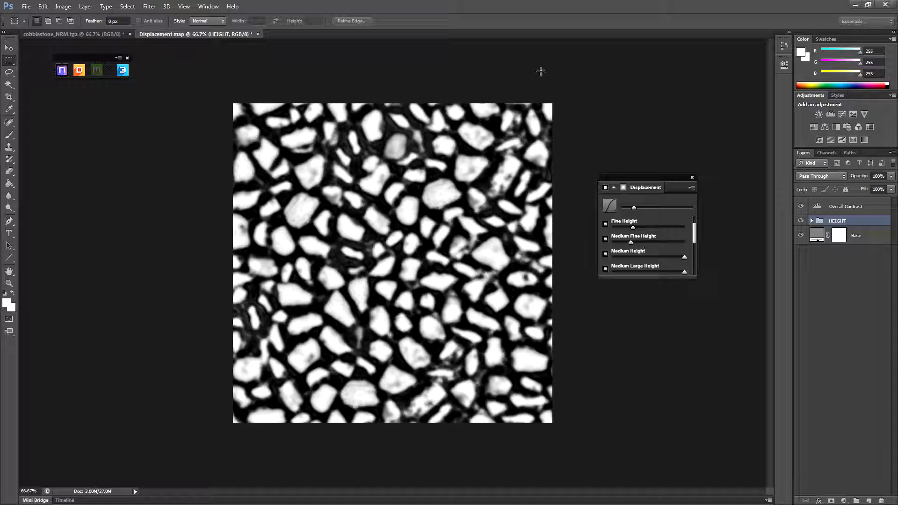
Step: Save the displacement map as Displacment_Test.tga, replacing the existing file, at 32 bits/pixel
click(26, 7)
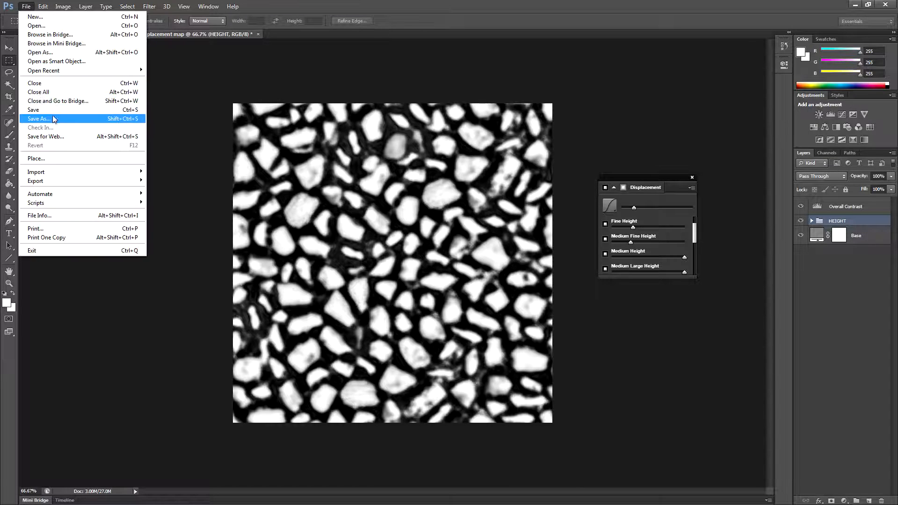
click(38, 119)
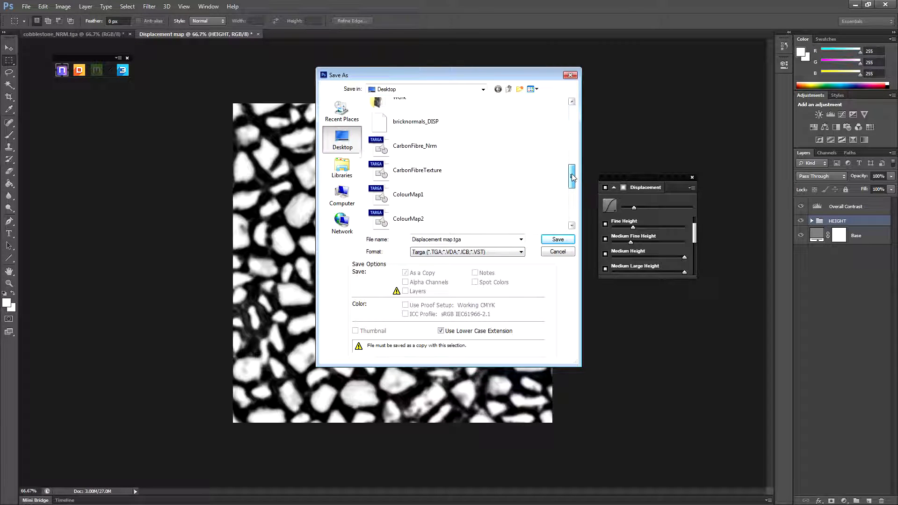
drag(572, 175, 572, 197)
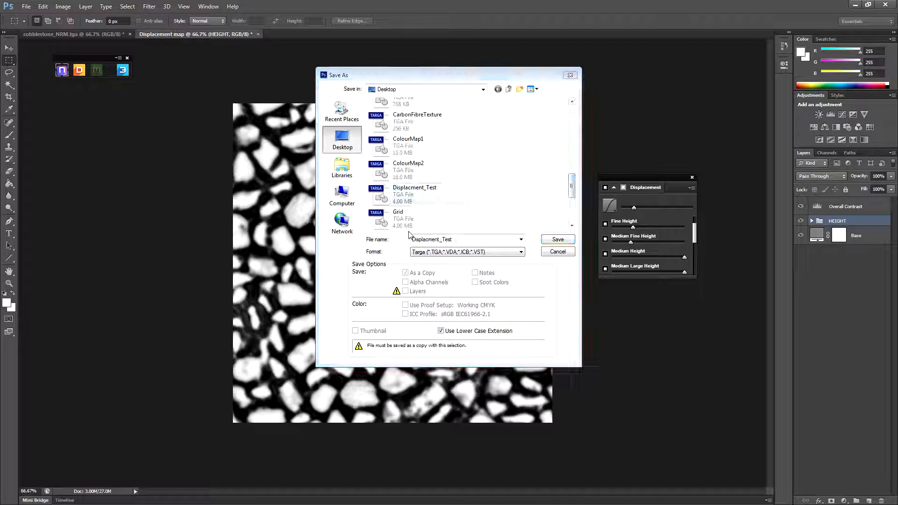
click(557, 240)
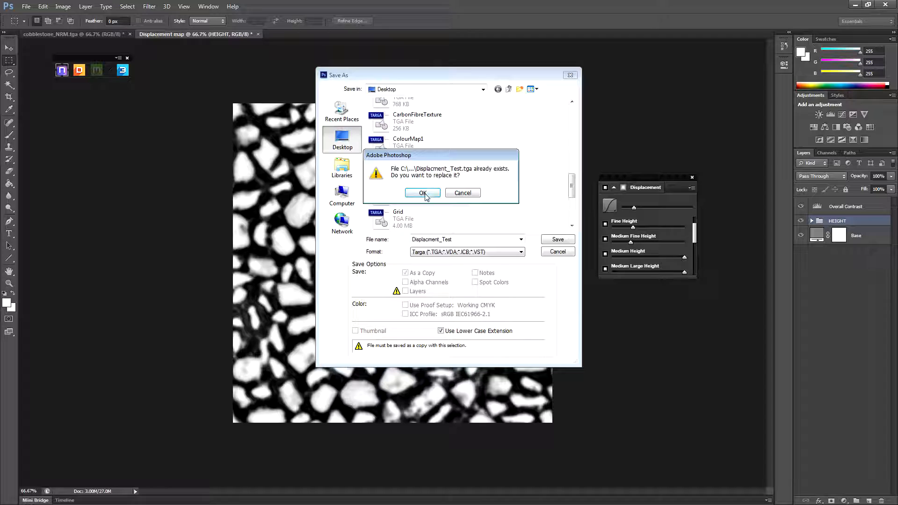
click(423, 192)
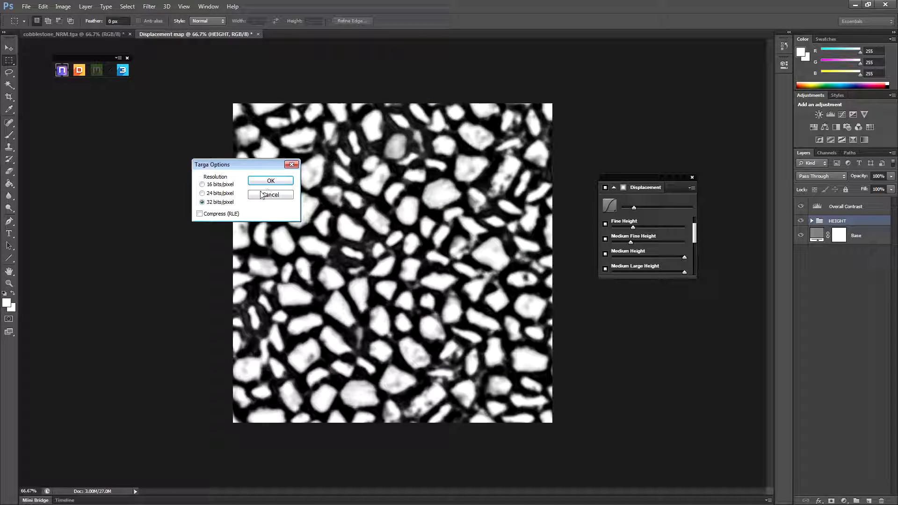
click(270, 180)
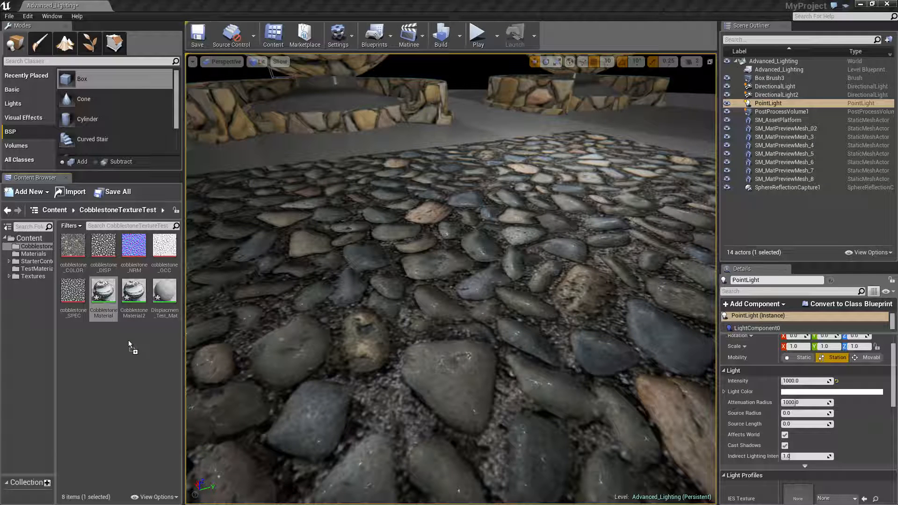
Step: Reopen CobblestoneMaterial in the Material Editor after importing Displacment_Test
click(165, 289)
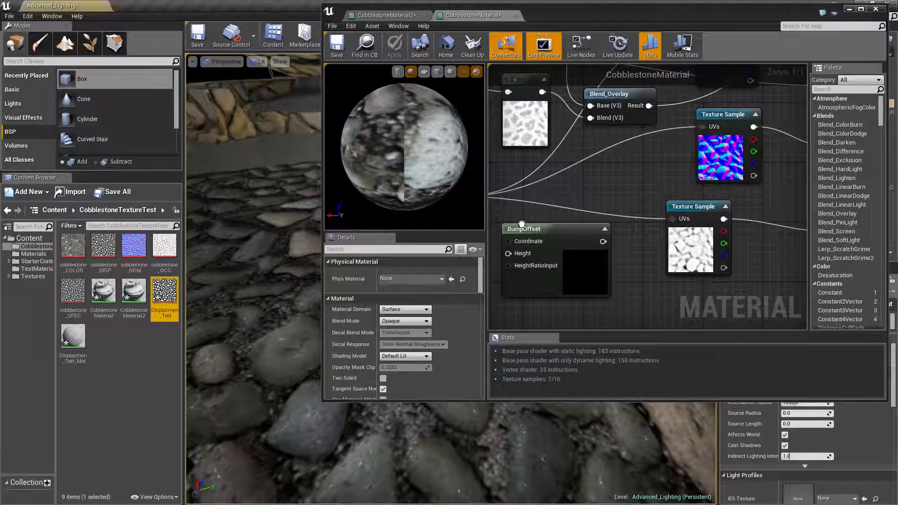
Step: Maximize the material editor and select the TexCoord node feeding BumpOffset
click(610, 177)
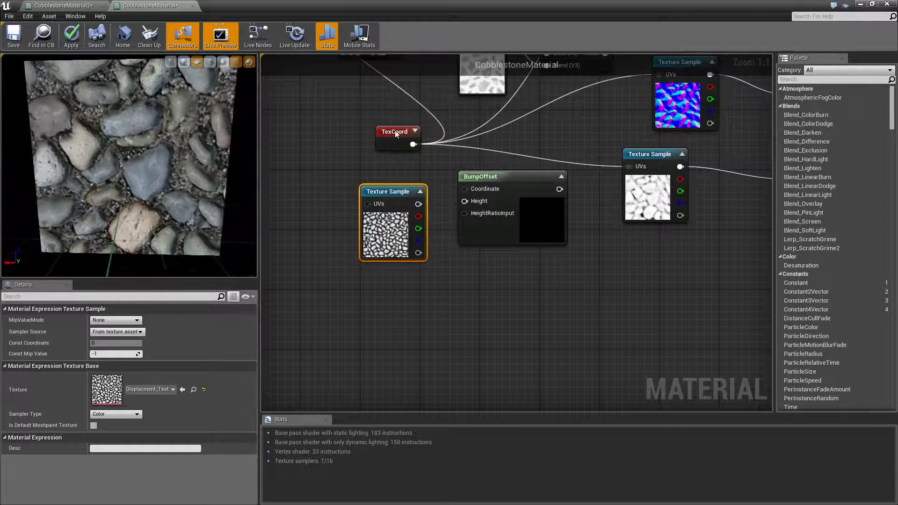
click(398, 130)
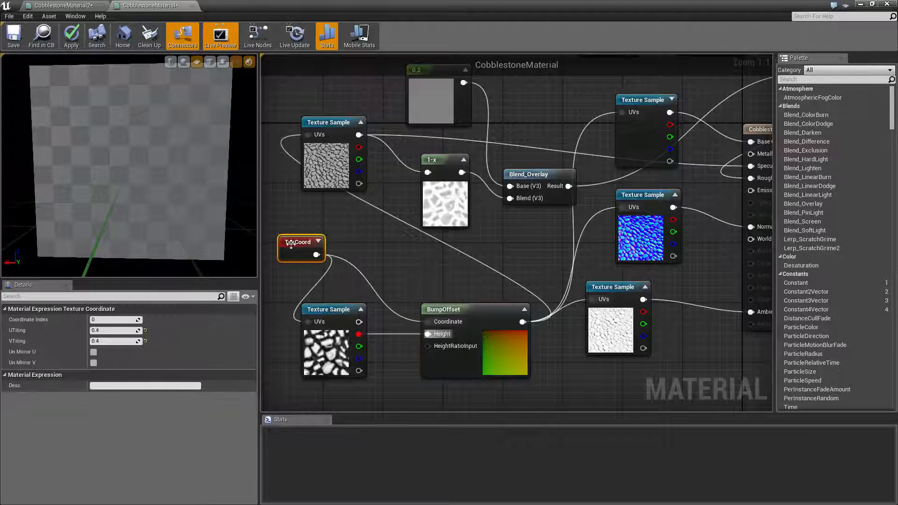
Step: Apply the material and select the BumpOffset node to set Height Ratio 0.04
click(70, 35)
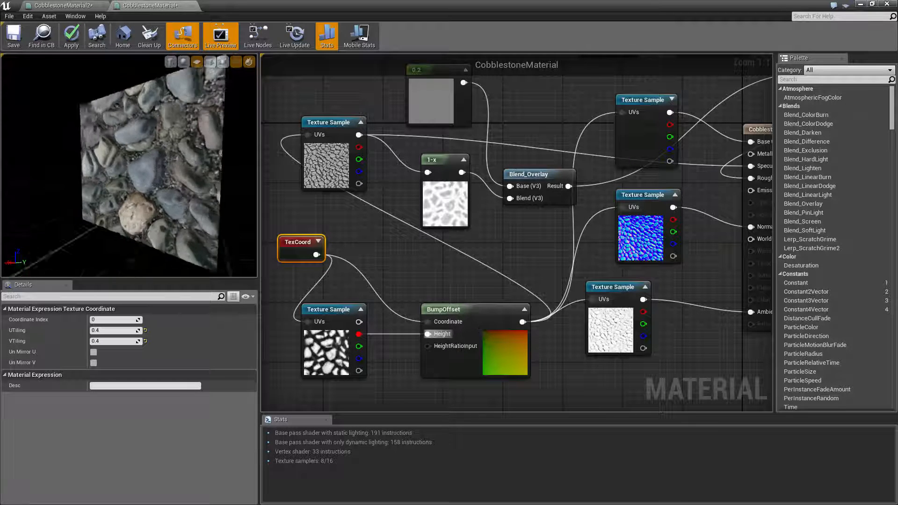
click(475, 310)
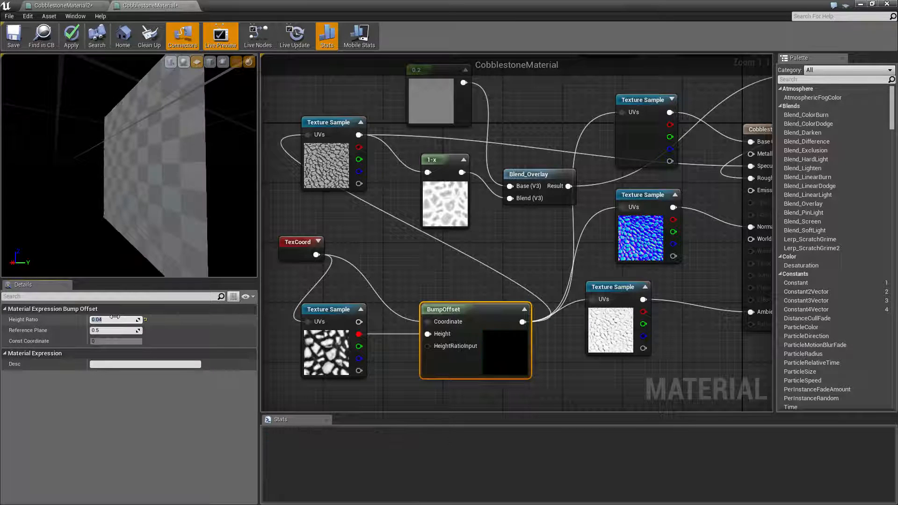
Step: Commit the height ratio and try a BumpOffset reference plane of 3.0
click(70, 36)
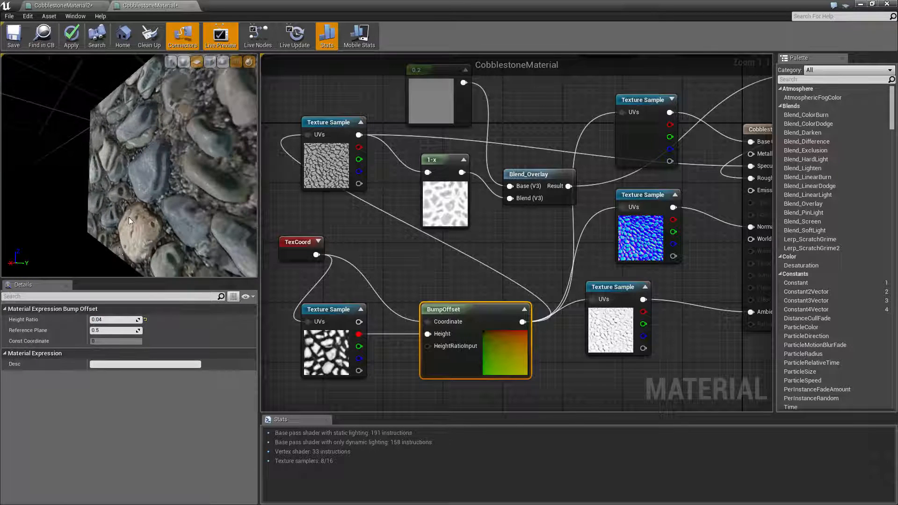
click(114, 330)
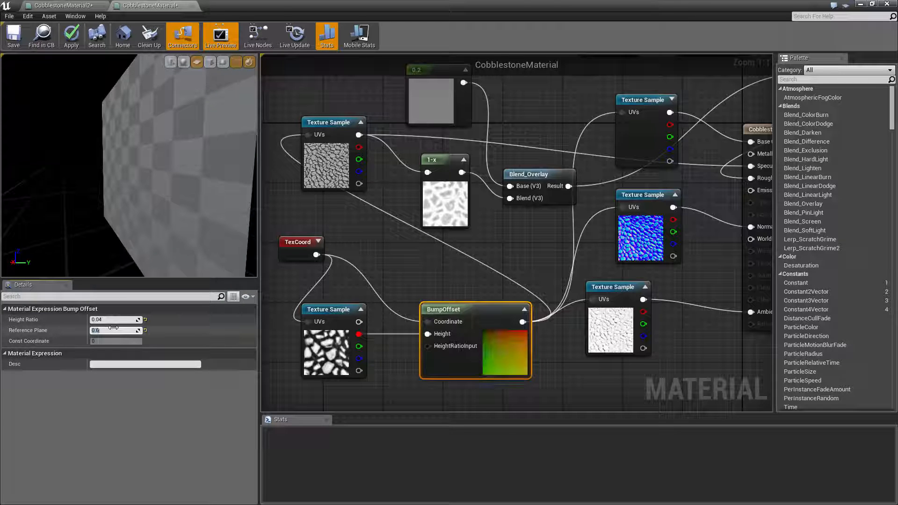
click(70, 35)
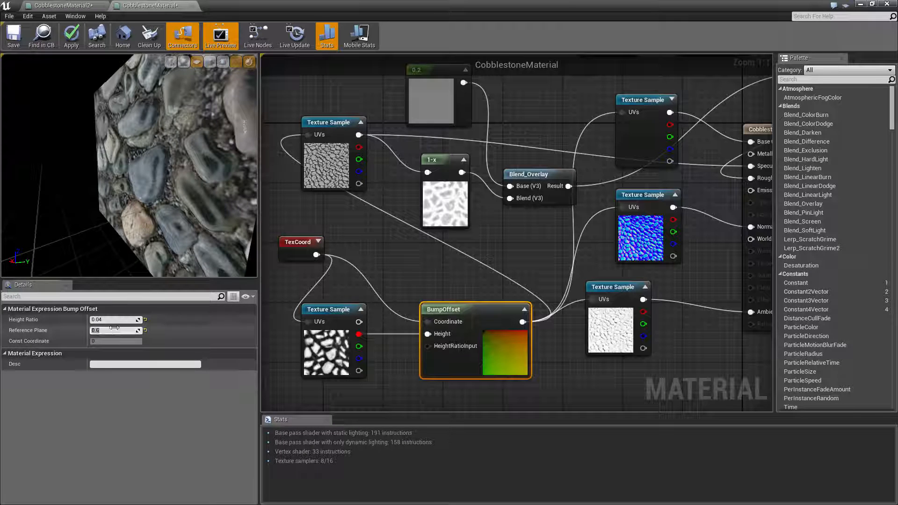
text(3.0)
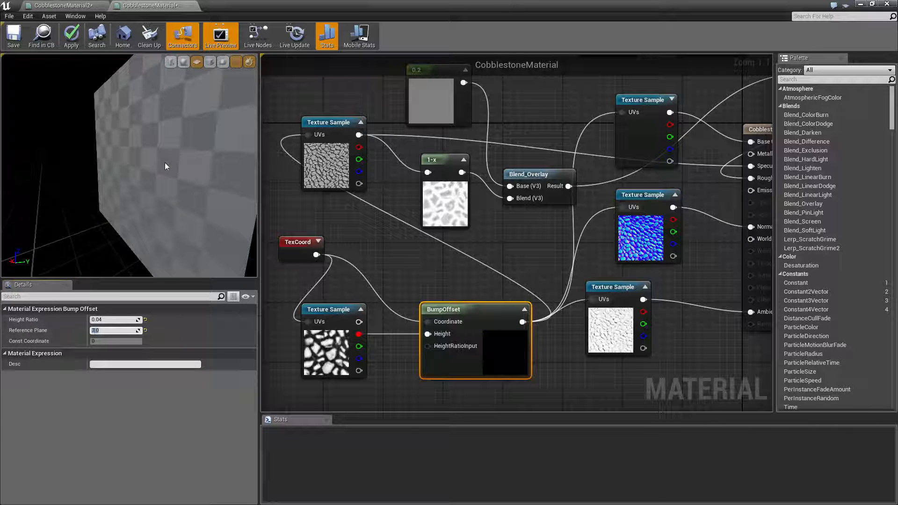
click(70, 36)
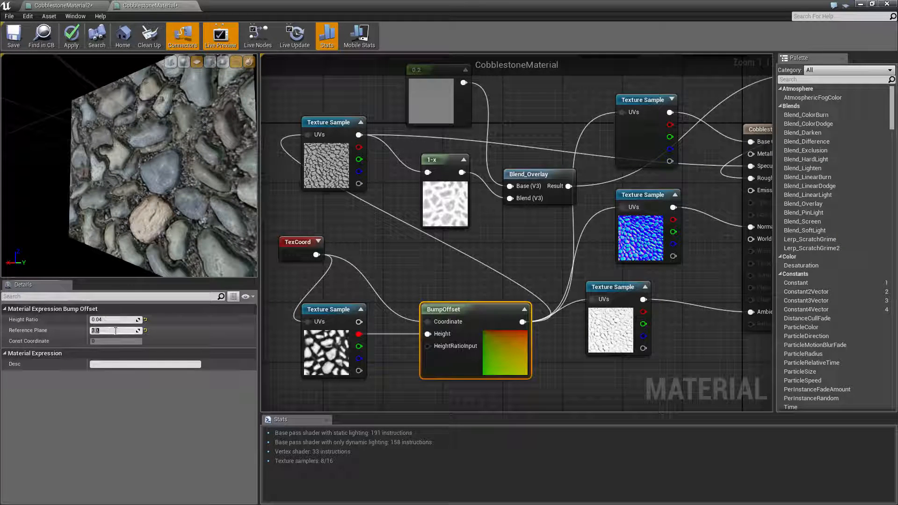
Step: Try reference plane 0.55, settle on 0.6, and apply the material
text(0.55)
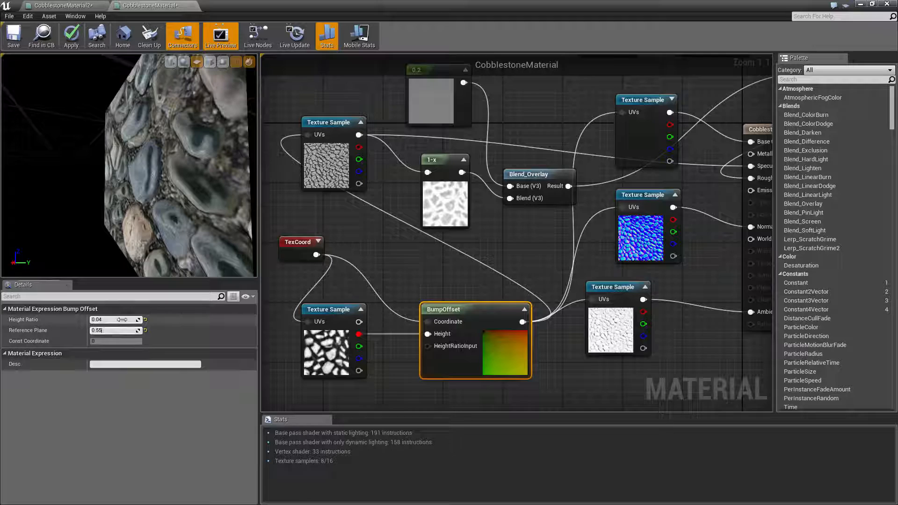
text(0.6)
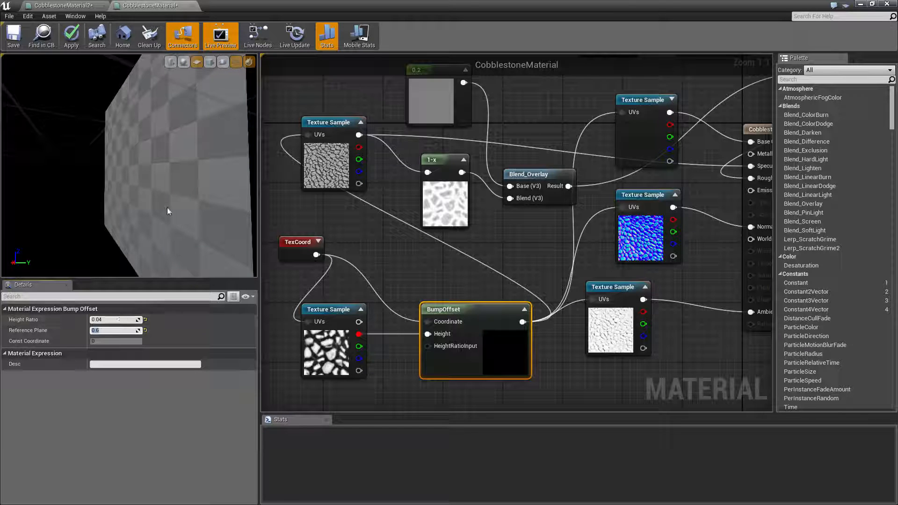
click(71, 36)
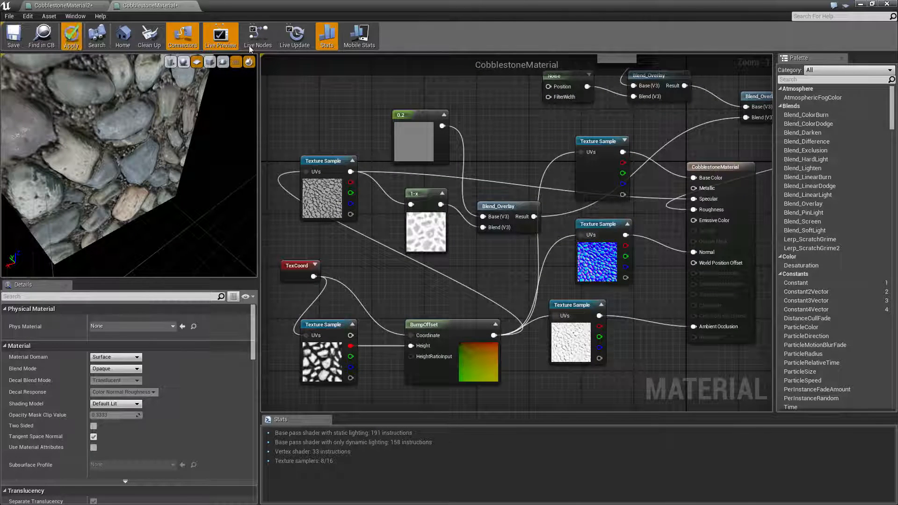
click(70, 35)
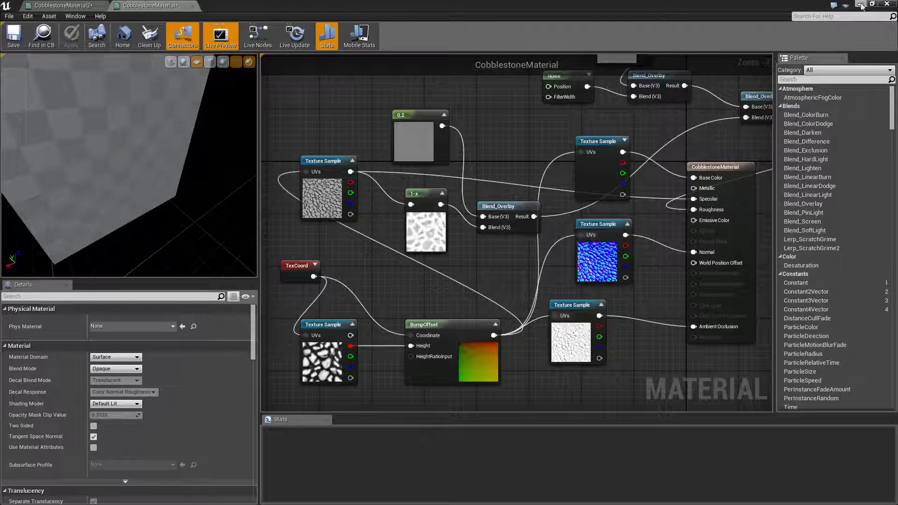